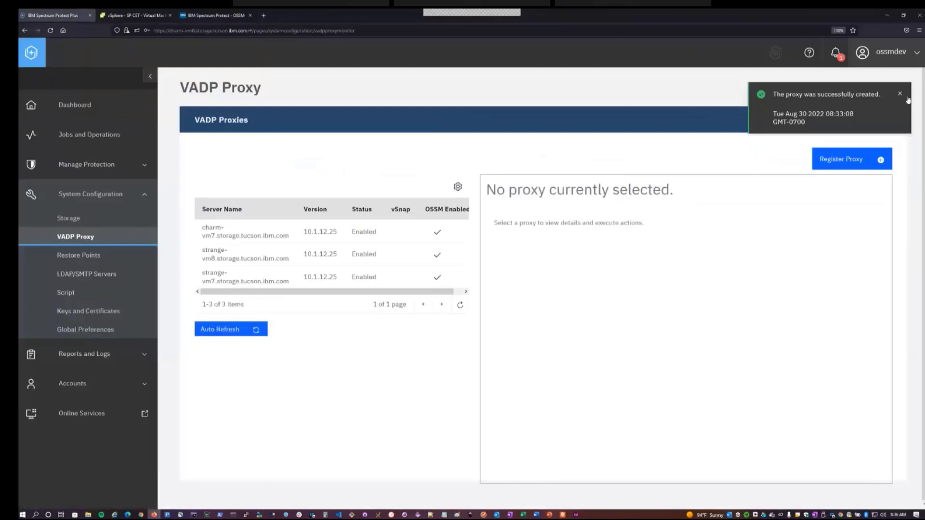
Leave the proxy settings and return to the Dashboard.
click(900, 94)
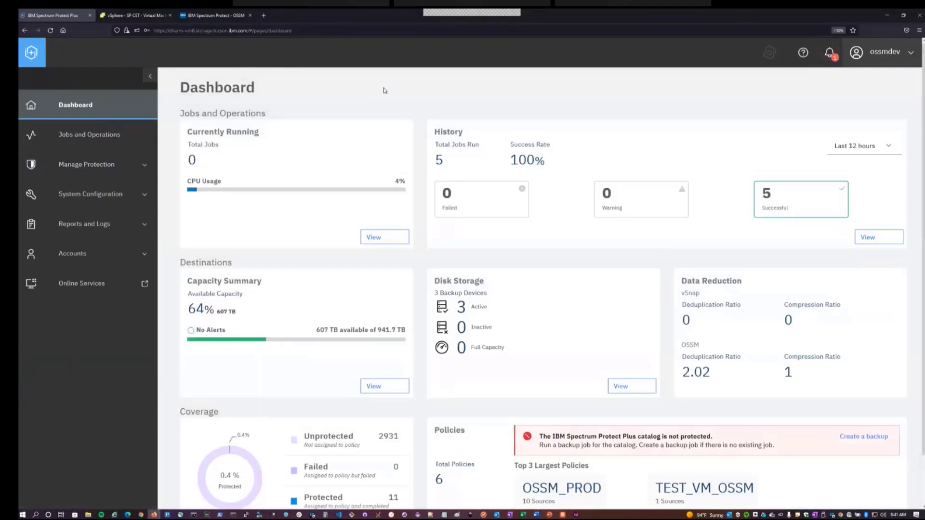
mouse_move(295, 82)
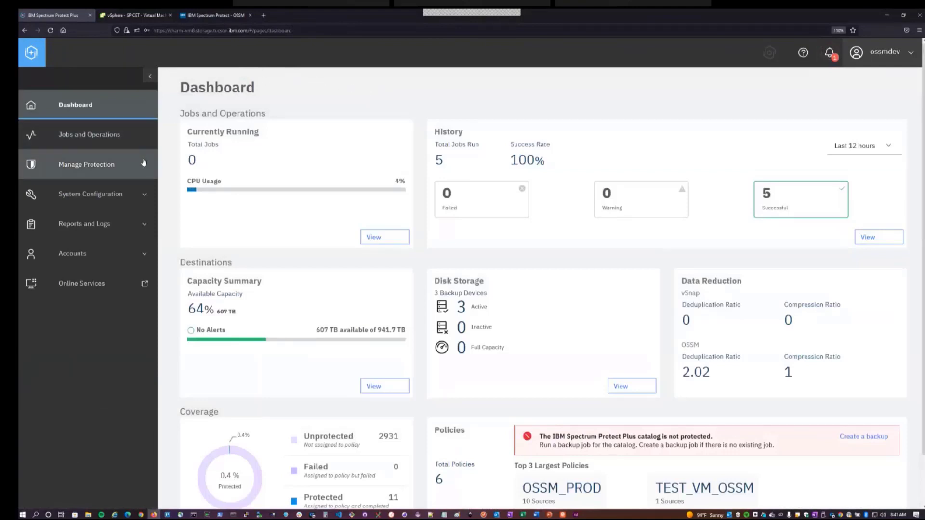
mouse_move(86, 164)
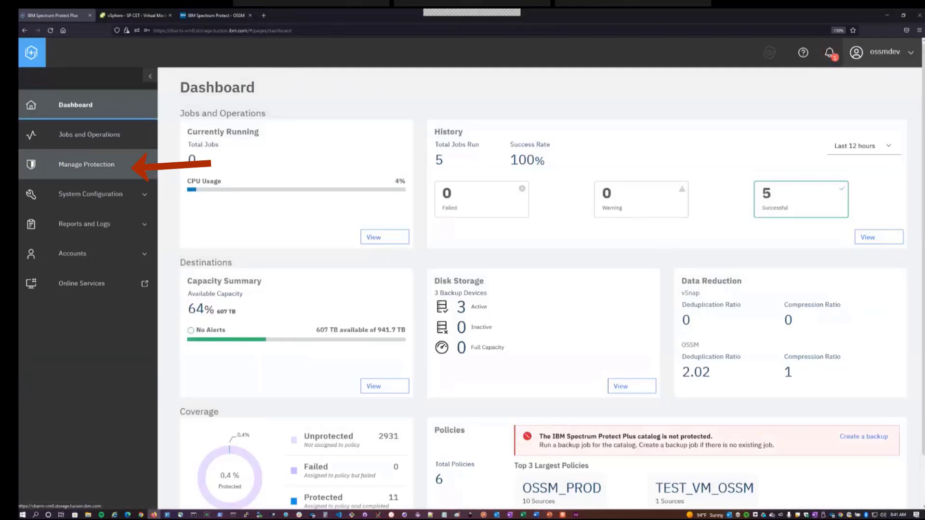
From Manage Protection's Policy Overview, start a new SLA policy.
click(86, 163)
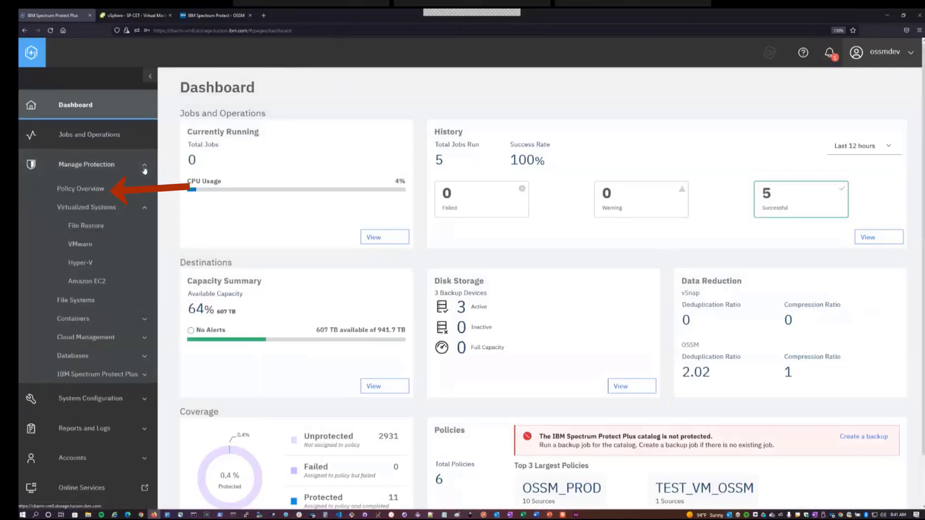
click(80, 189)
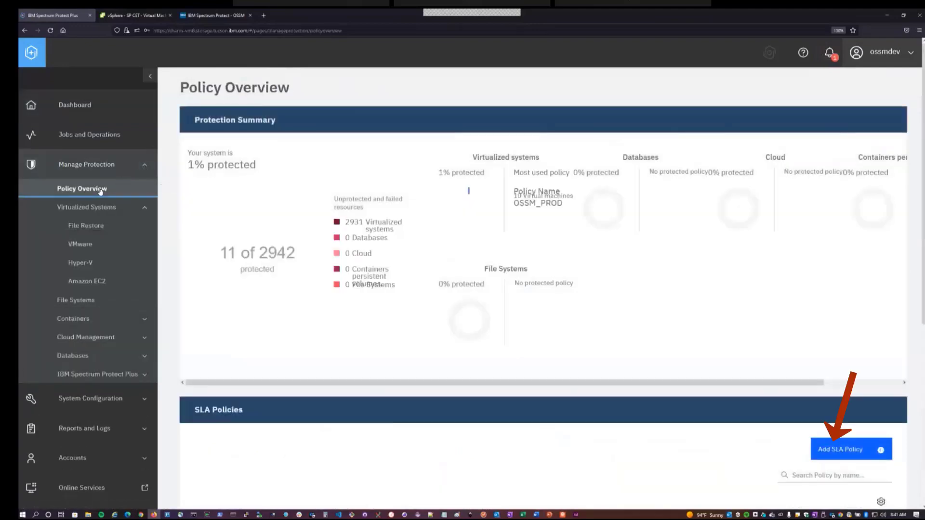
scroll(down, 3)
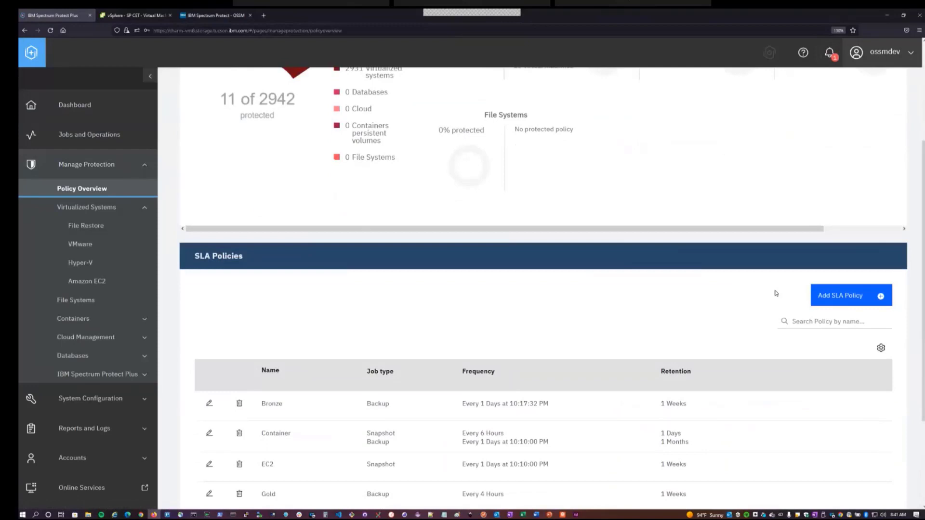
click(849, 295)
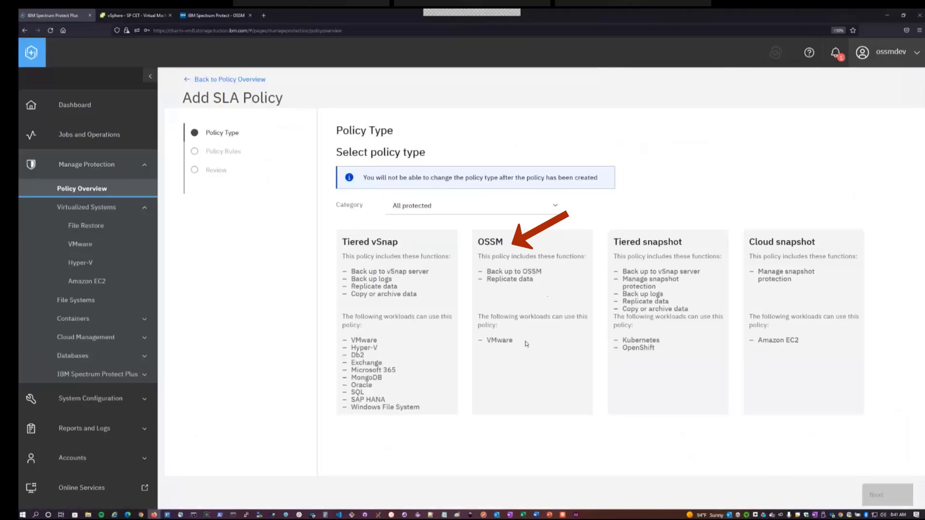
mouse_move(530, 341)
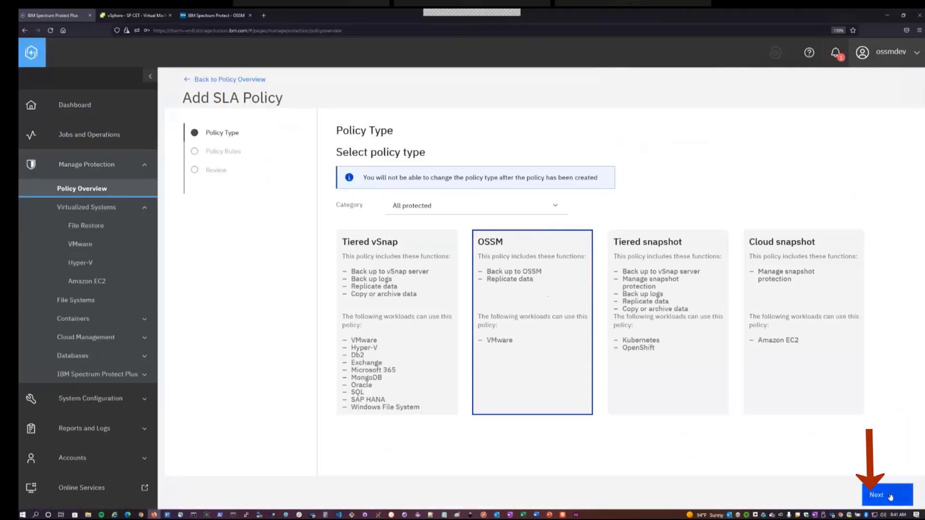
Name the policy Test_VM_Policy and disable its schedule.
click(886, 495)
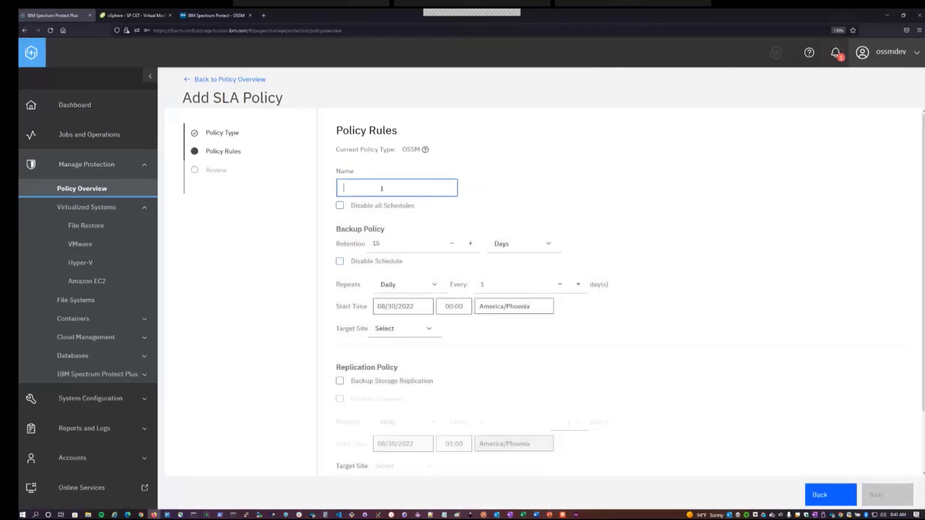
text(Test_VM_Policy)
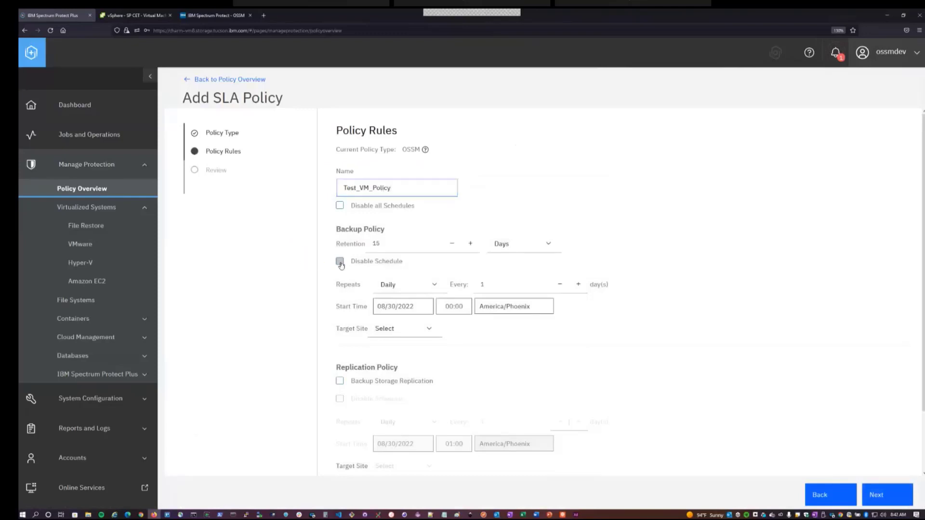
click(340, 262)
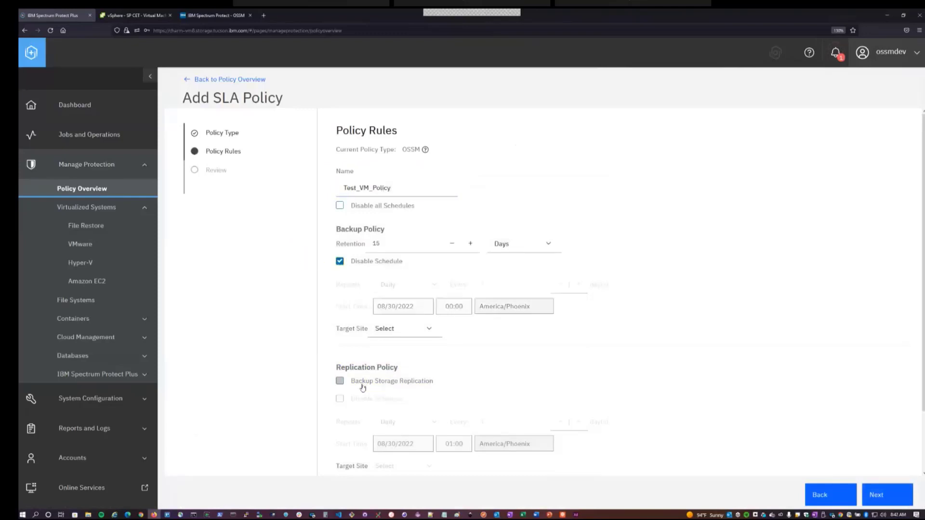
click(404, 328)
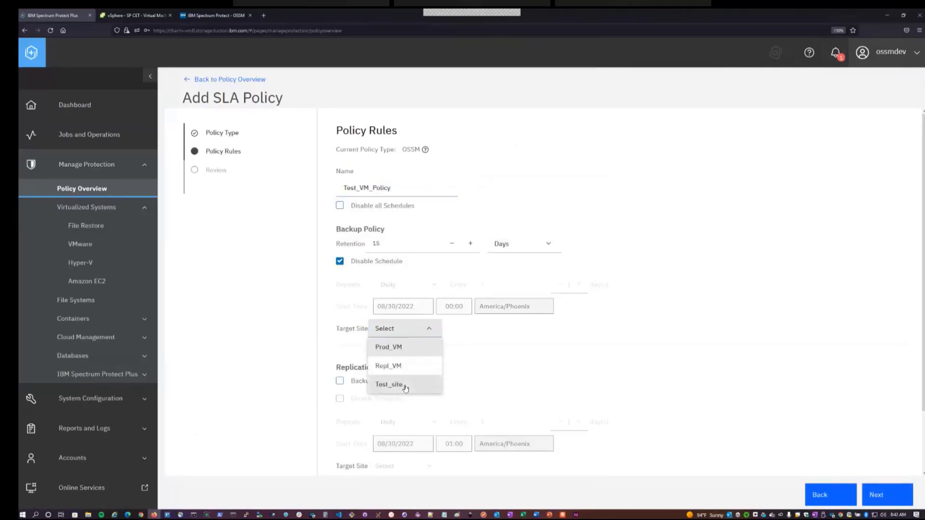
Set Test_site as the target site and submit Test_VM_Policy.
click(389, 384)
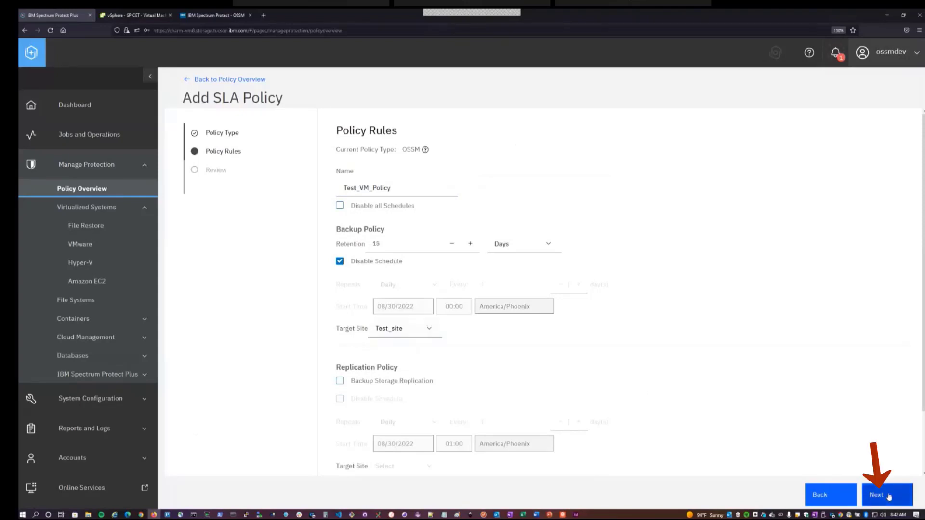
click(888, 494)
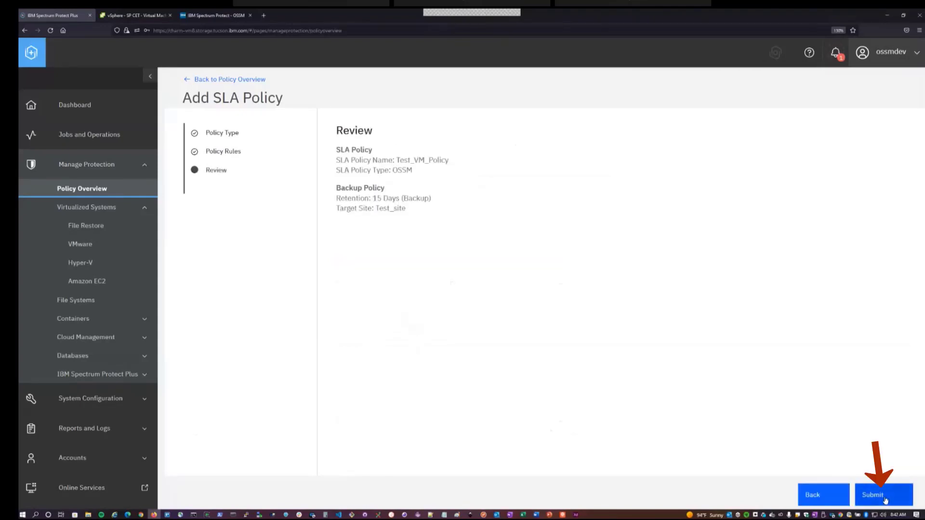
click(872, 494)
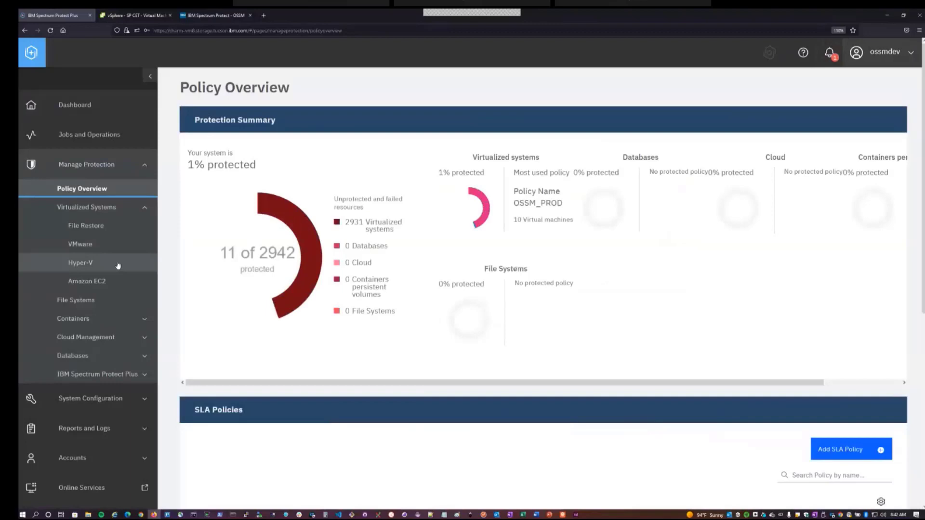
Confirm Test_VM_Policy is listed with 15-day retention, then go to VMware backup.
scroll(down, 3)
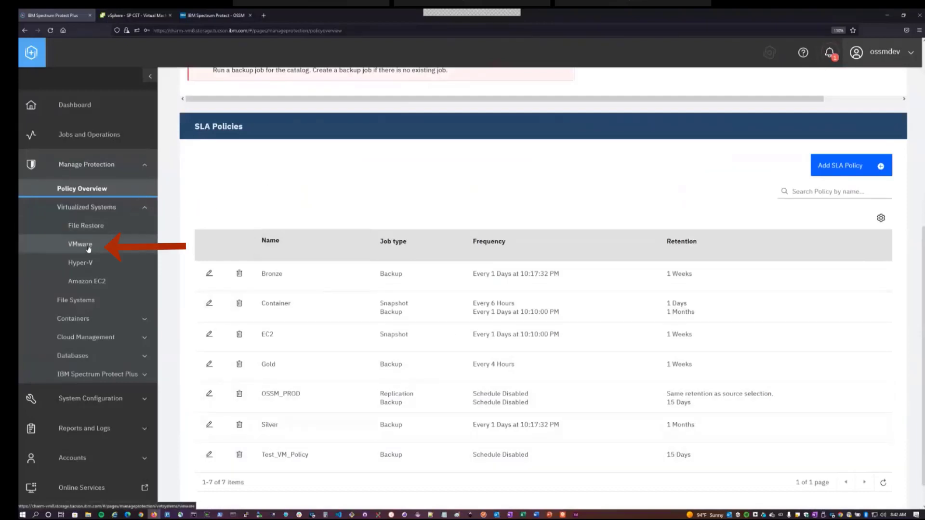
click(80, 245)
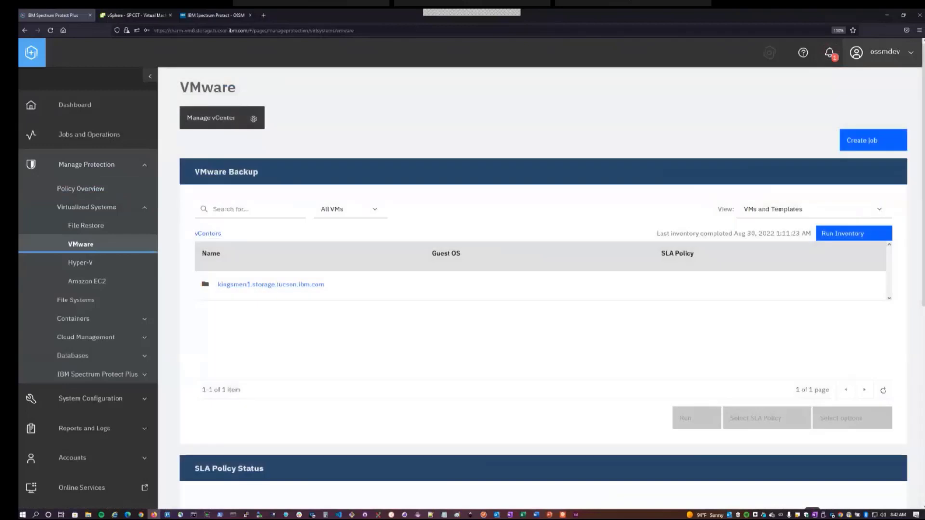
Search VMs for pod1lnxgrp5_10 and select five, including pod1lnxgrp5_105.
click(247, 208)
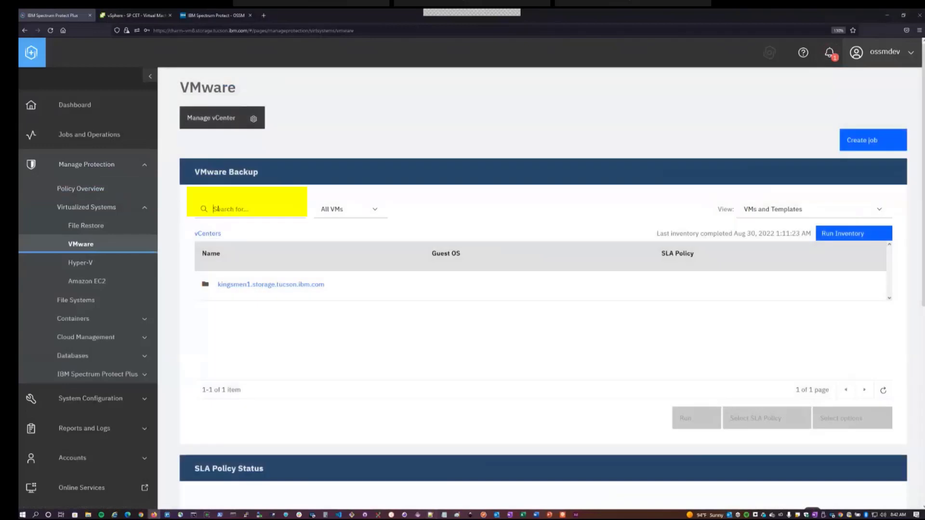
text(pod1lnxgrp5_10)
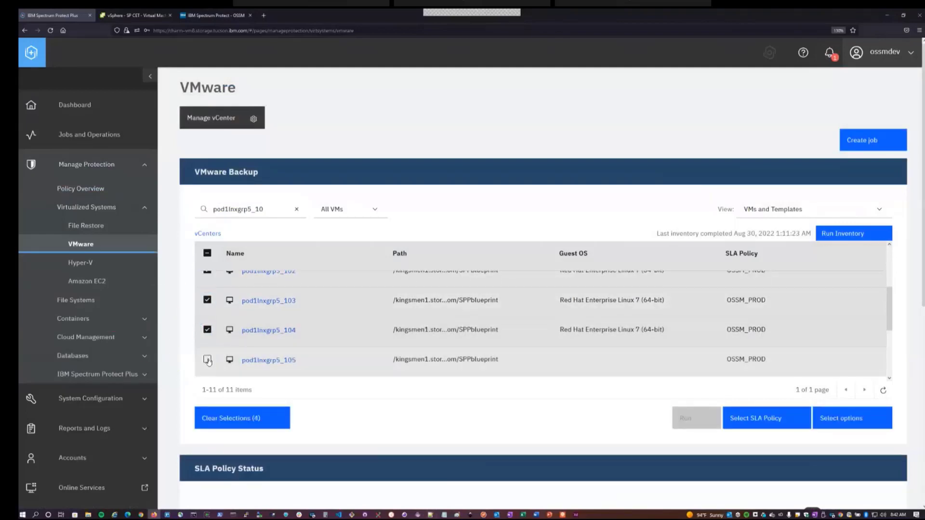
click(207, 360)
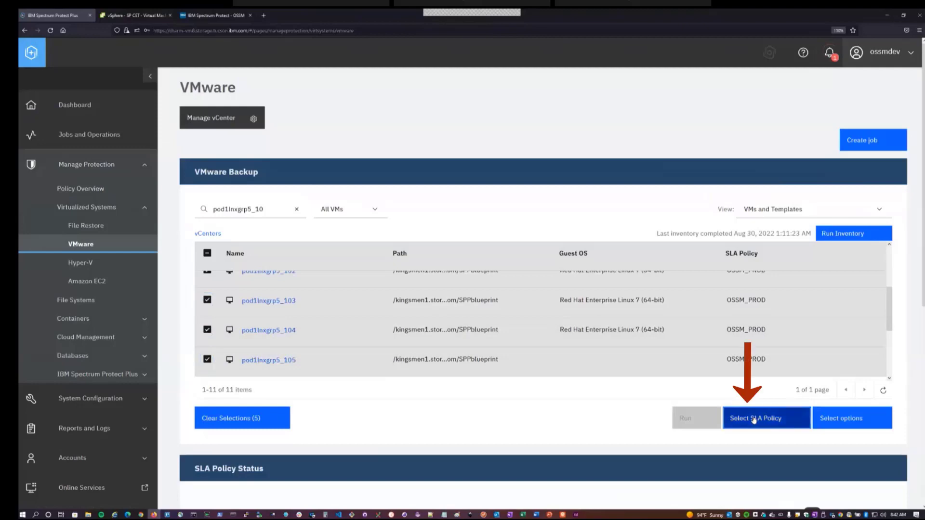
Save OSSM_PROD and Test_VM_Policy as the SLA policies for the five VMs.
click(766, 418)
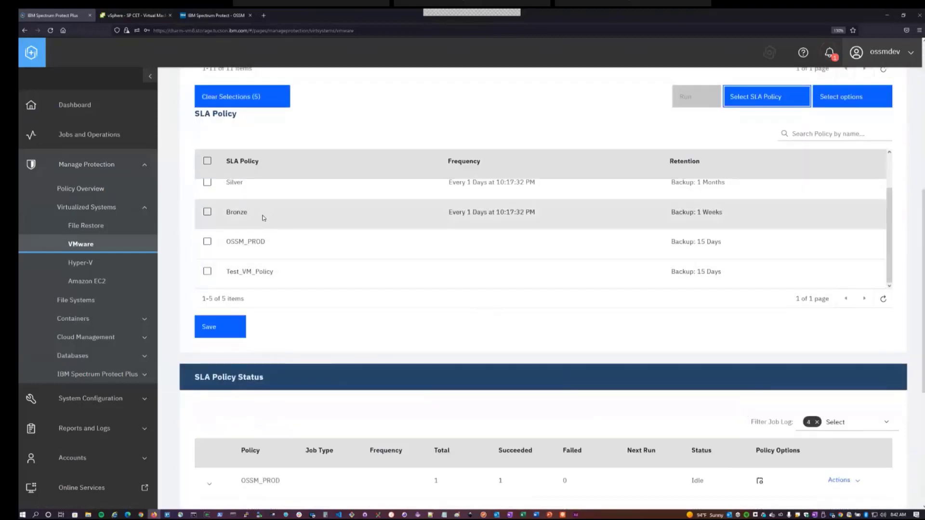
mouse_move(290, 242)
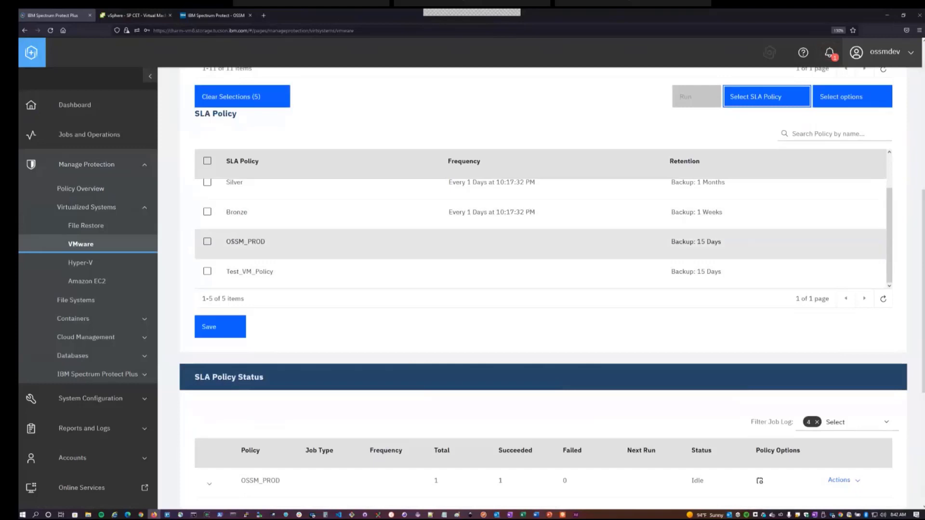
mouse_move(221, 243)
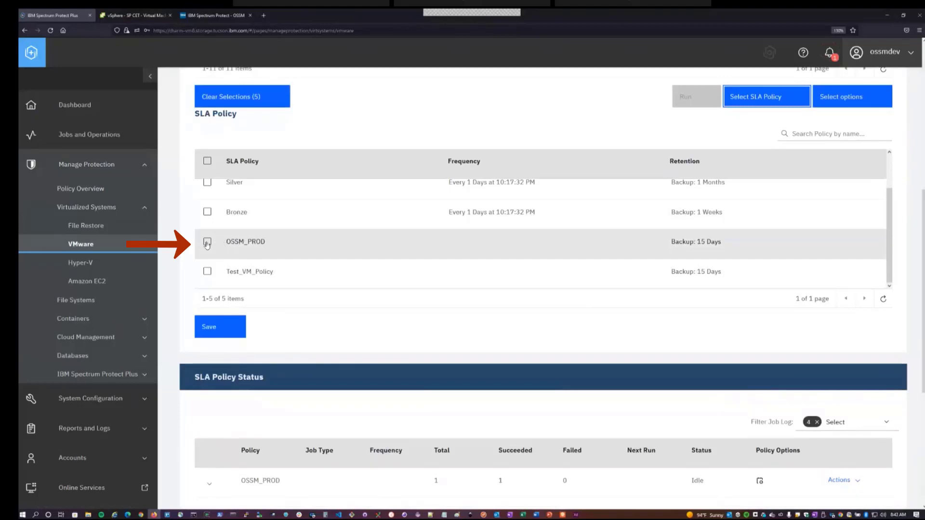
click(208, 241)
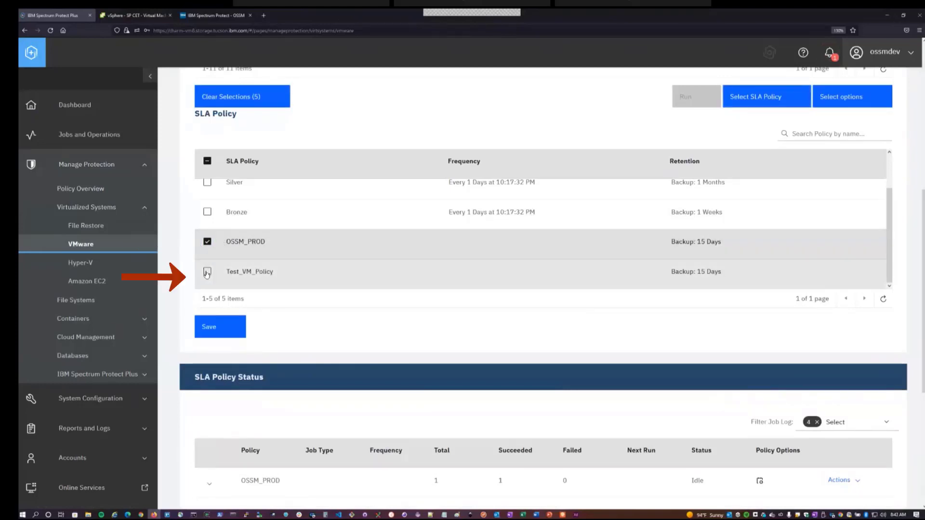
click(208, 271)
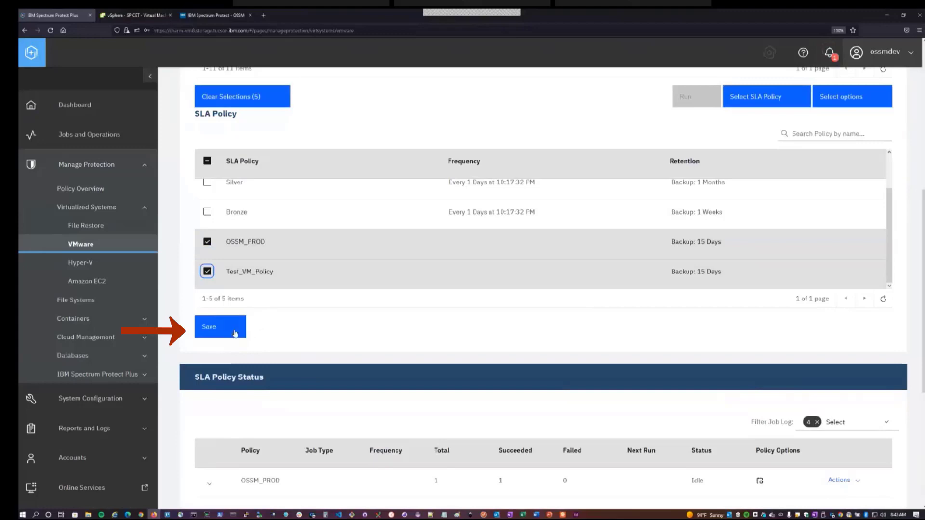
click(220, 327)
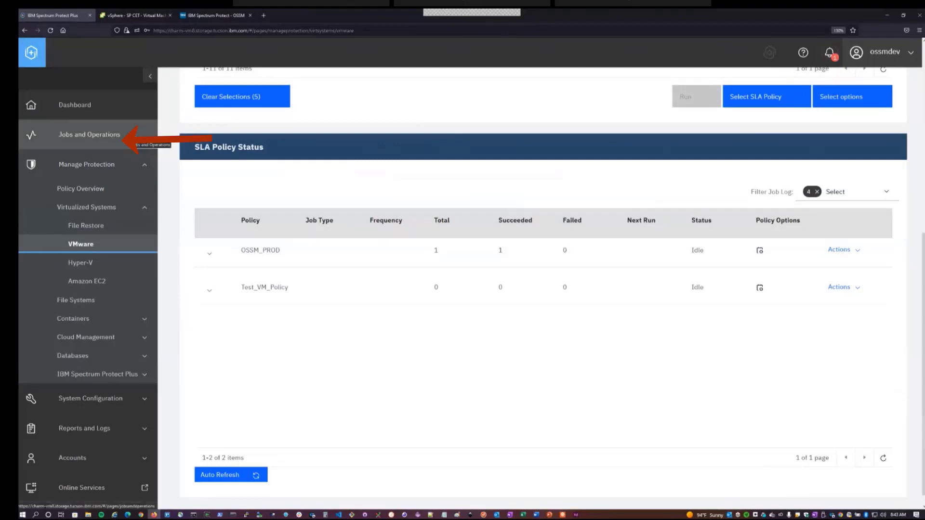
Show the Jobs and Operations schedule listing idle vmware_Test_VM_Policy.
click(89, 134)
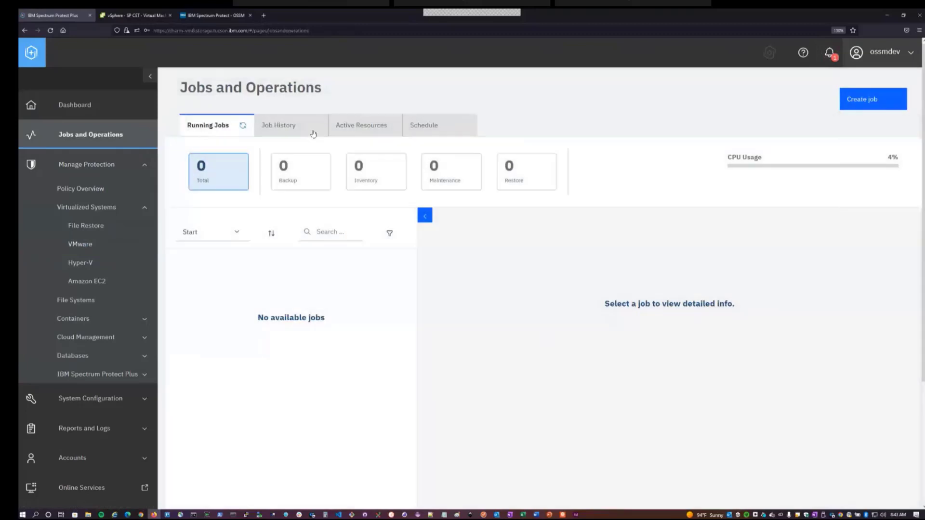
click(424, 125)
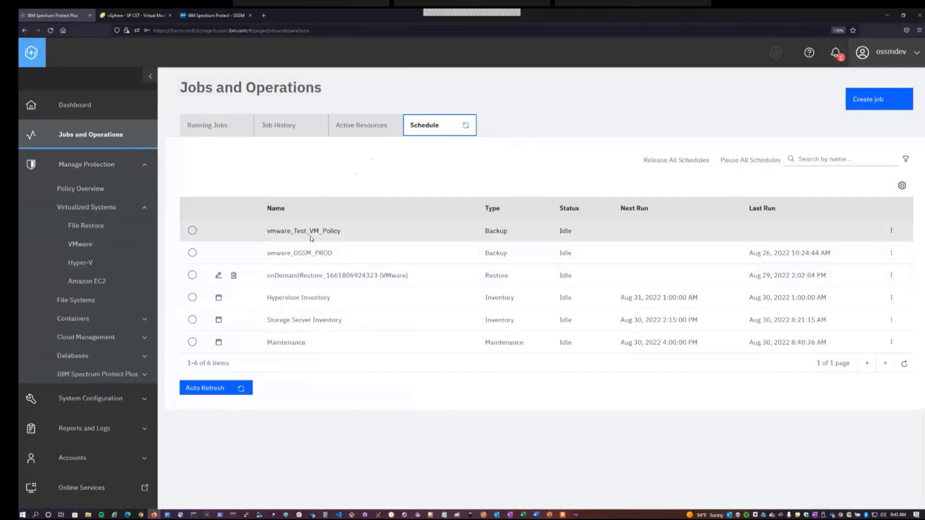
mouse_move(355, 236)
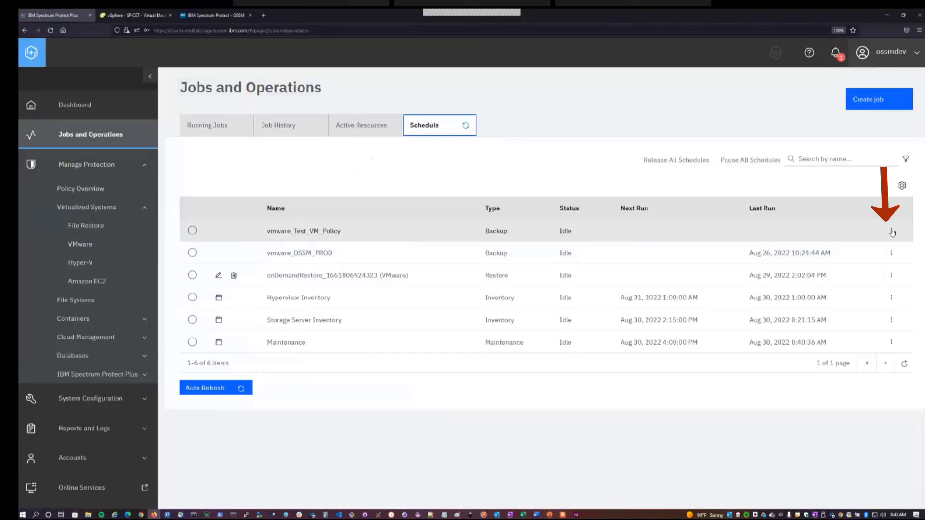
Start the vmware_Test_VM_Policy backup and view it under Running Jobs.
click(891, 231)
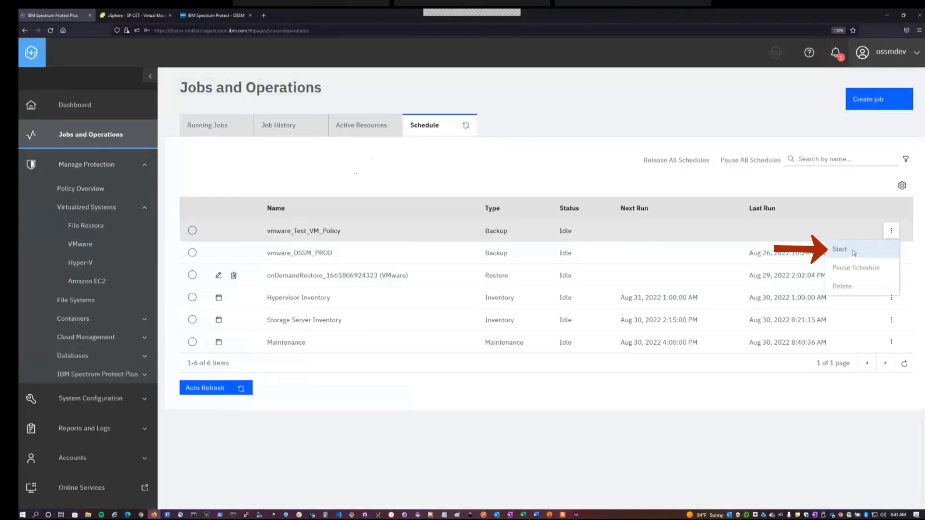
click(839, 250)
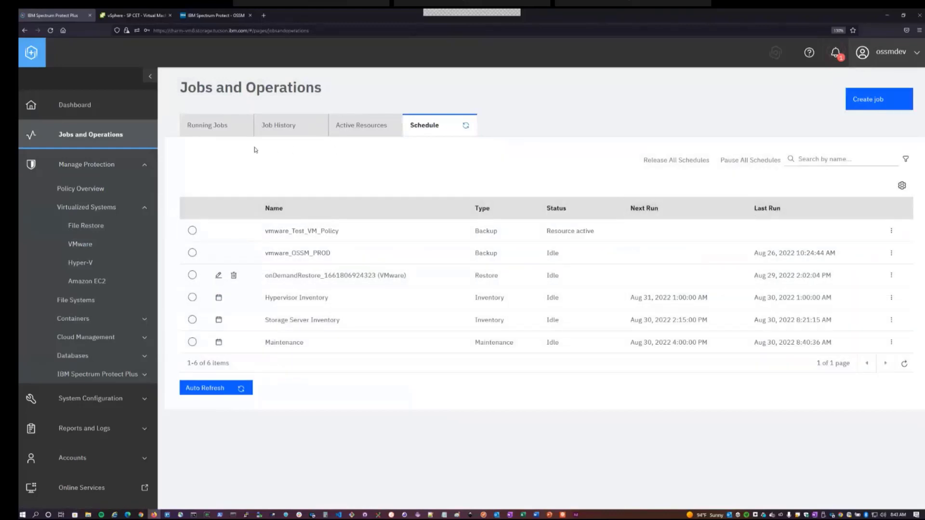
click(207, 126)
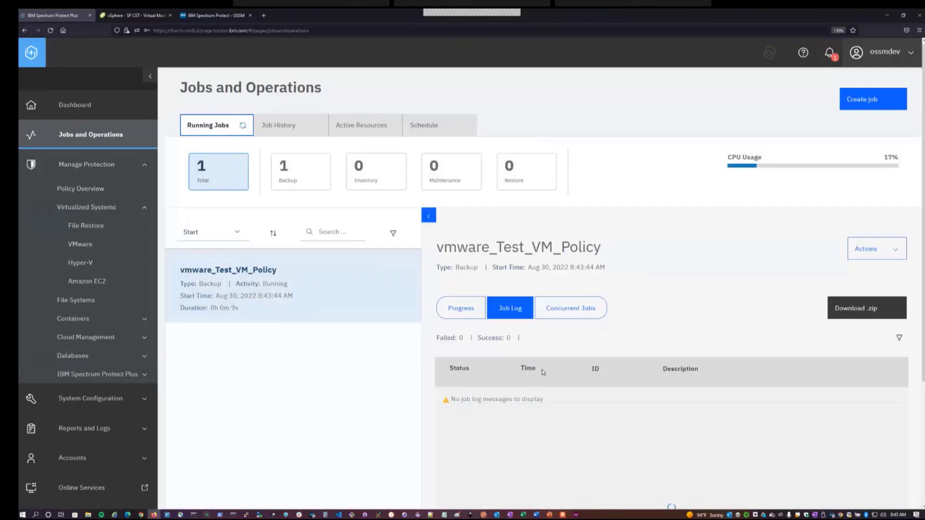
View the running job's log of five VM backups and its per-VM progress.
click(528, 367)
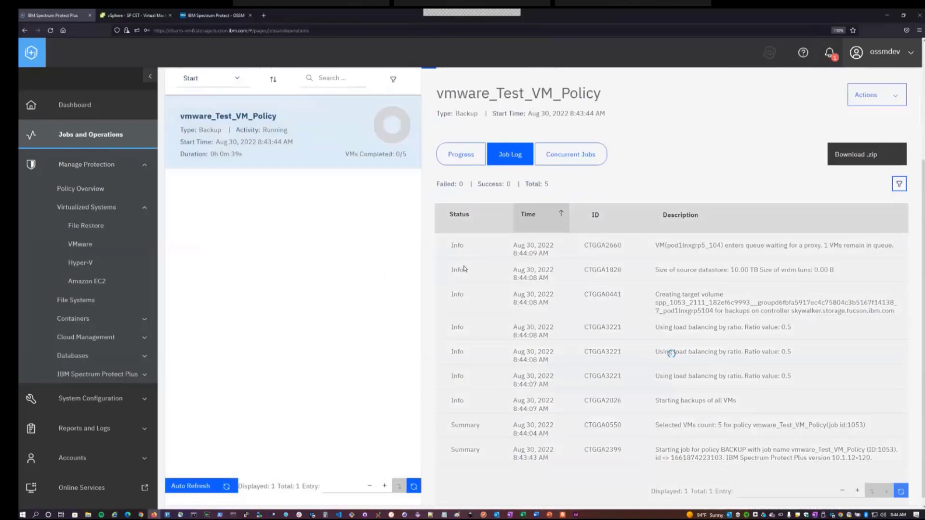
click(461, 154)
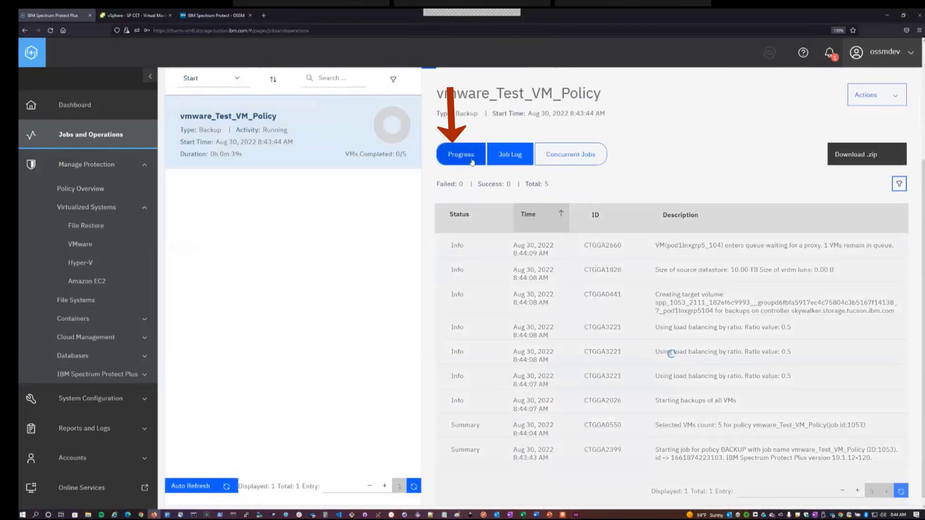
click(460, 154)
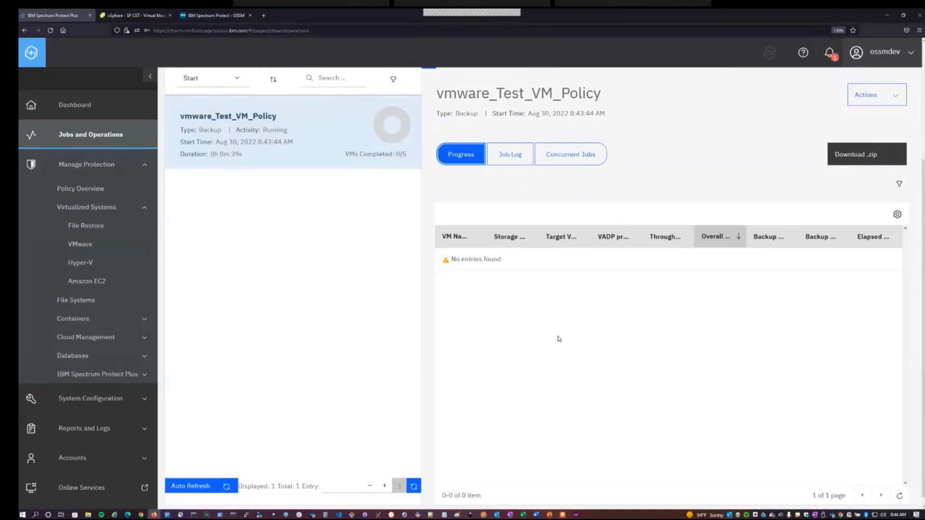
mouse_move(596, 328)
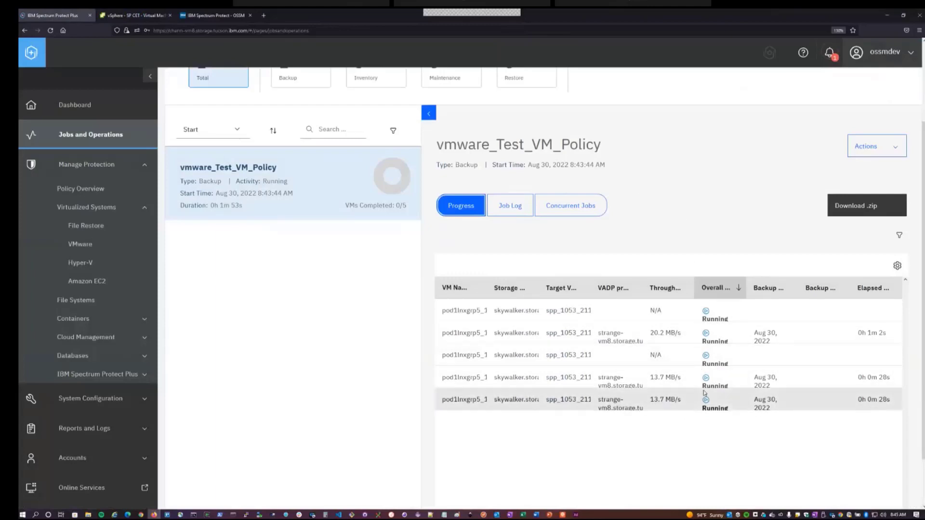
In Operations Center, open Services > Policies to see the OSSM domain.
click(214, 15)
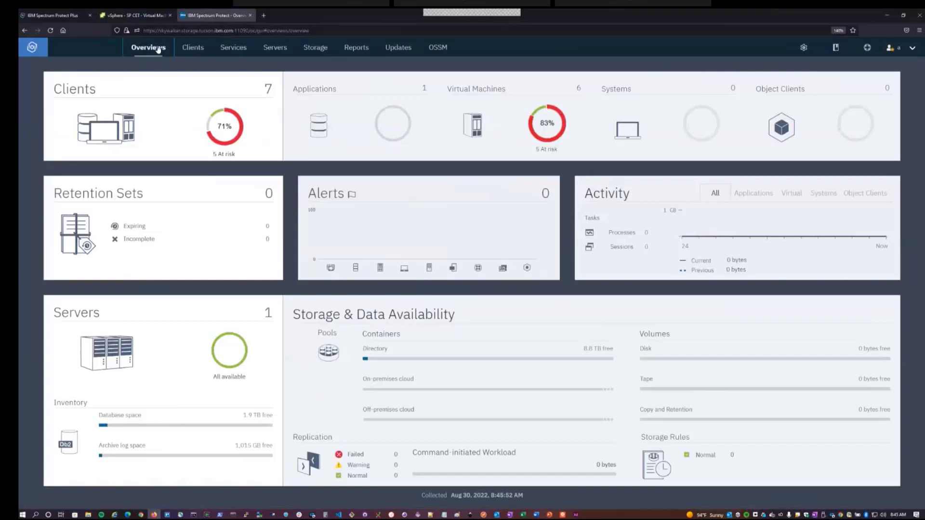
click(233, 47)
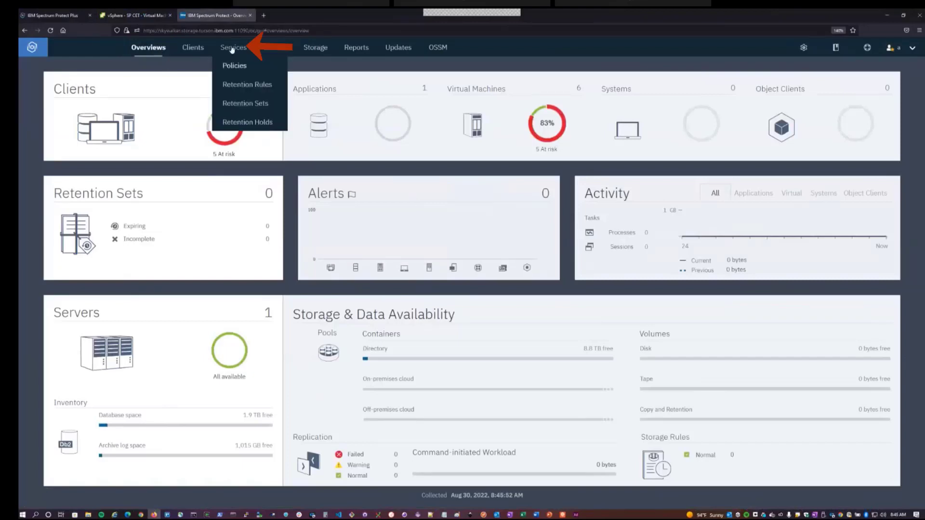
click(235, 66)
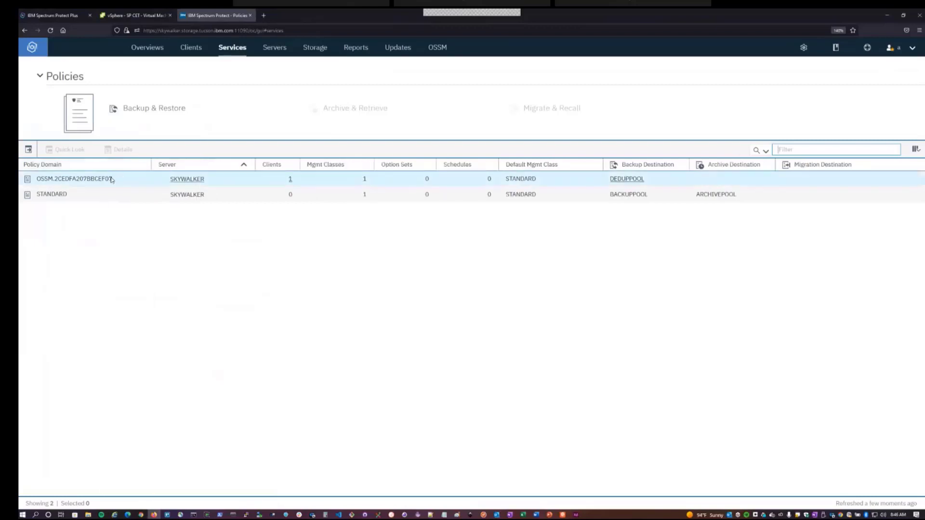
mouse_move(116, 179)
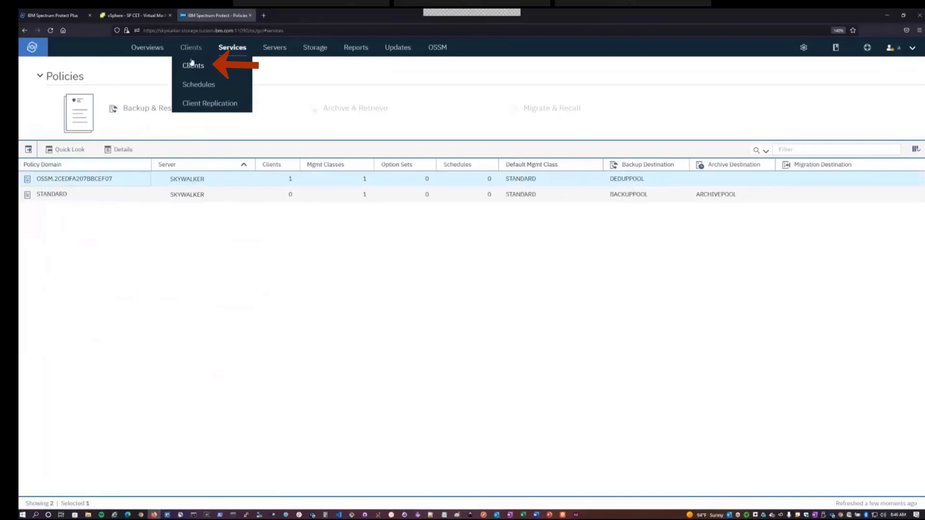
Show the Clients list and open the OSSM node's details with its virtual machines.
click(193, 65)
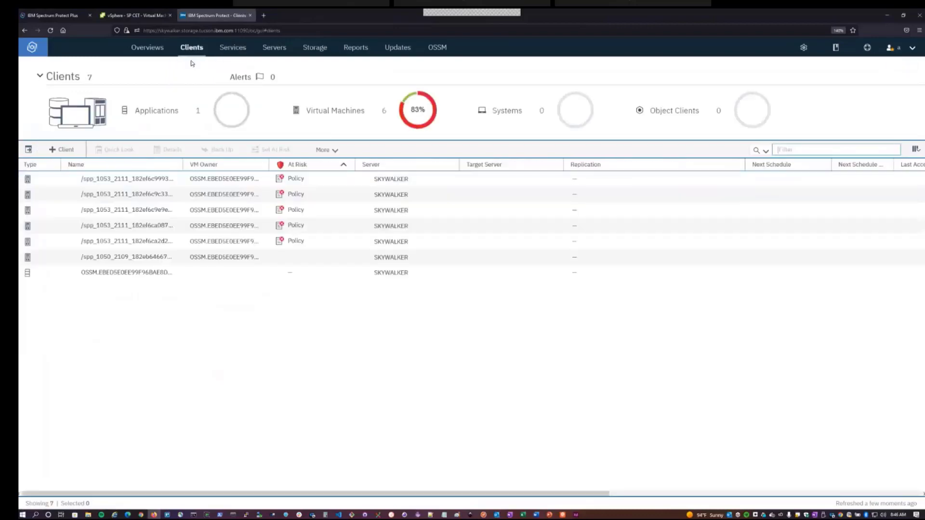
click(126, 179)
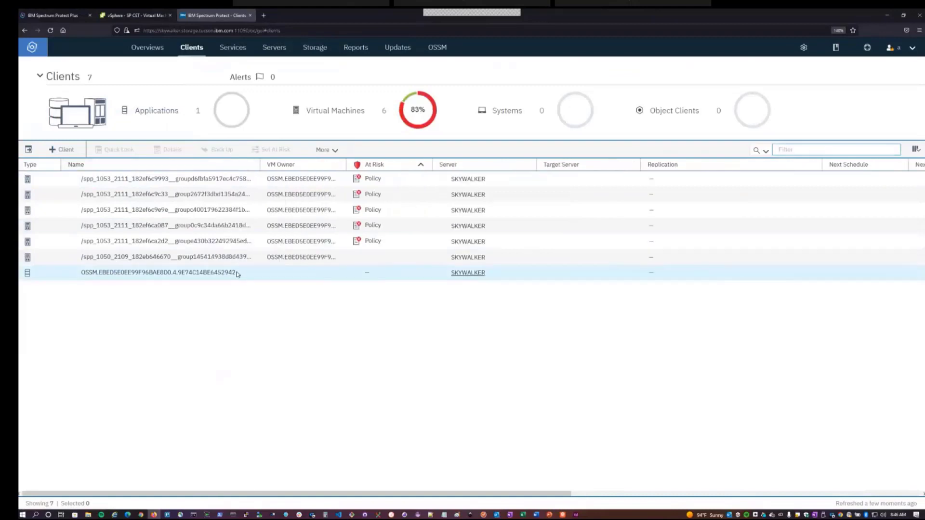
click(160, 271)
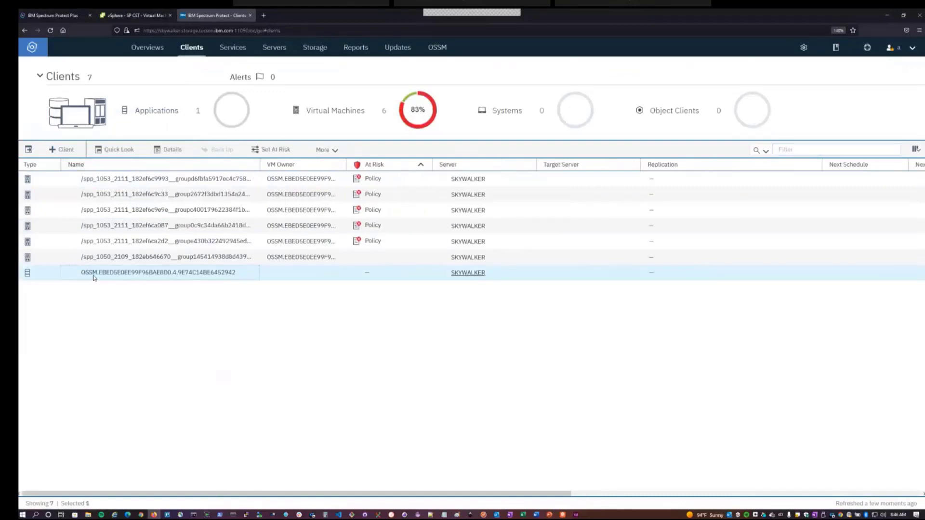
mouse_move(387, 270)
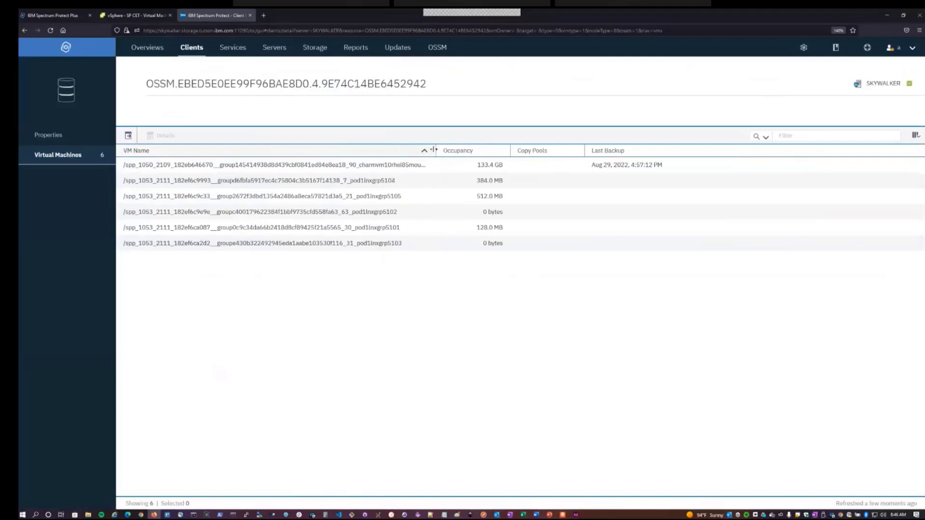
Widen the VM Name column to read names fully, then view the OSSM node's properties.
drag(430, 150, 468, 150)
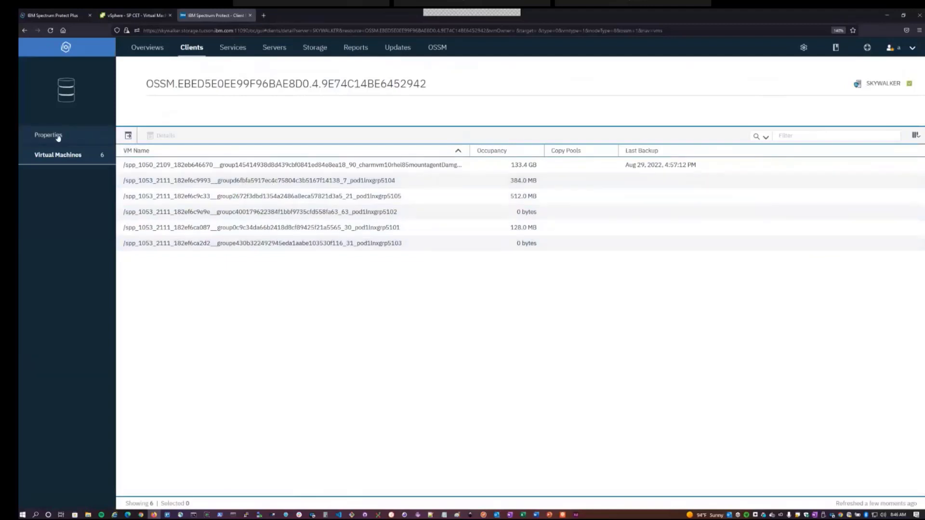
click(50, 135)
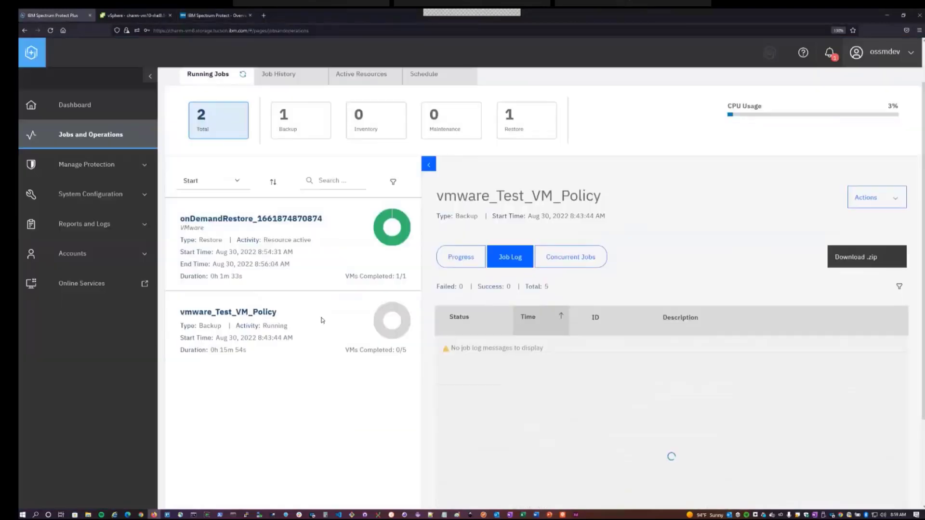
mouse_move(349, 329)
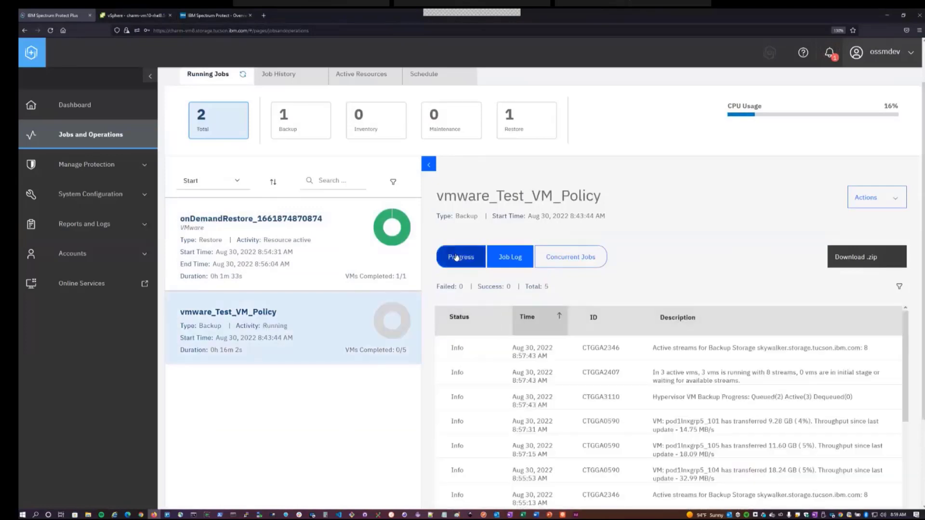
Show per-VM progress of the vmware_Test_VM_Policy backup, then return to the Dashboard.
click(461, 249)
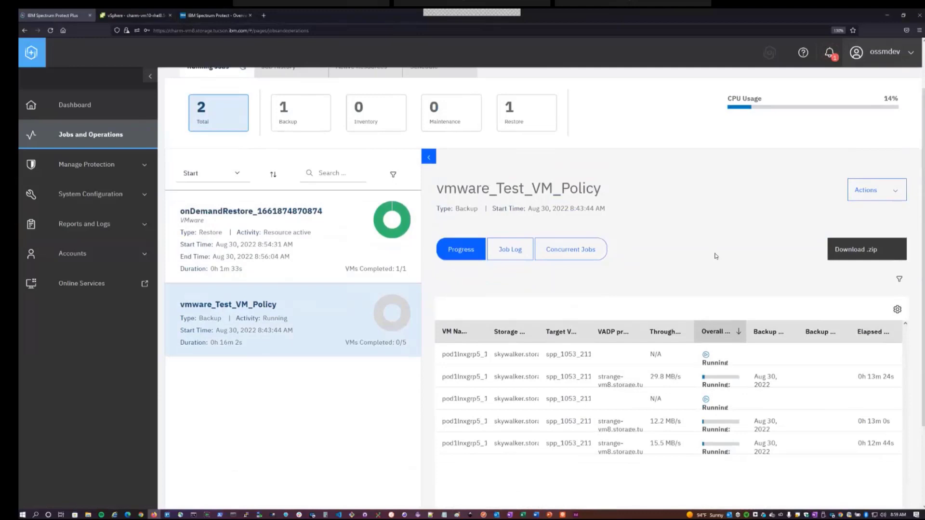
mouse_move(720, 482)
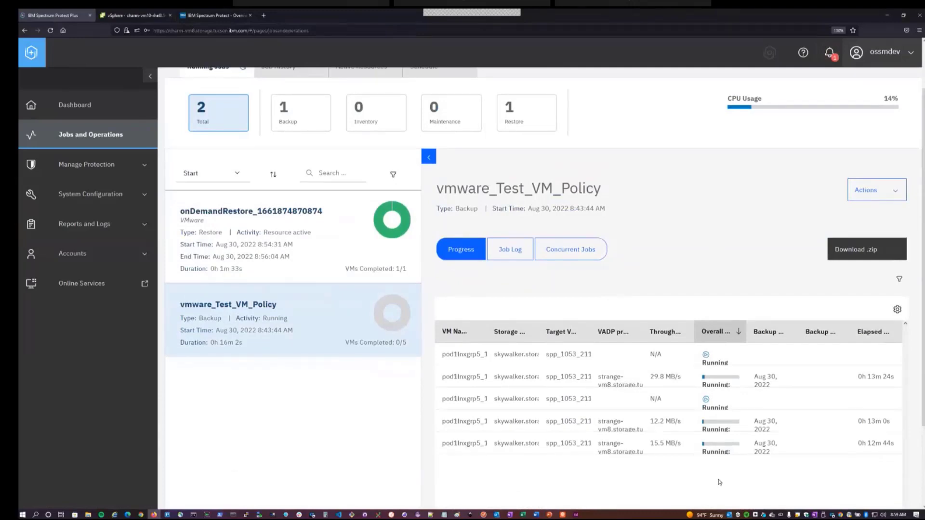
click(76, 105)
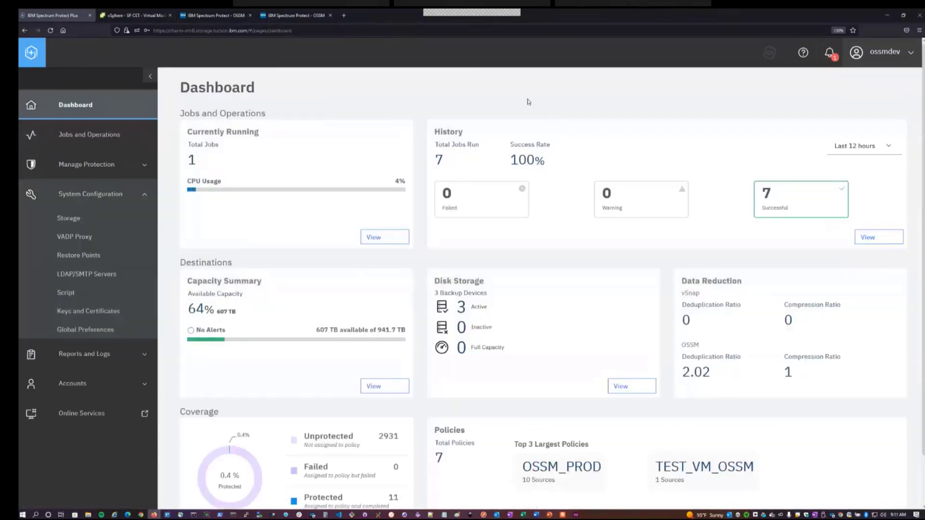